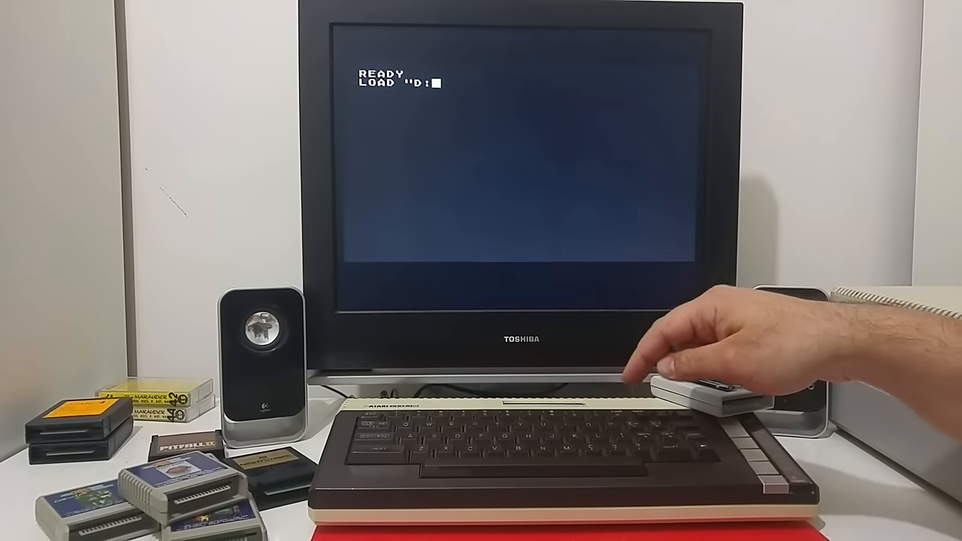
Load SNOWFL.BAS from drive D2 and list the snowflake program.
type("S")
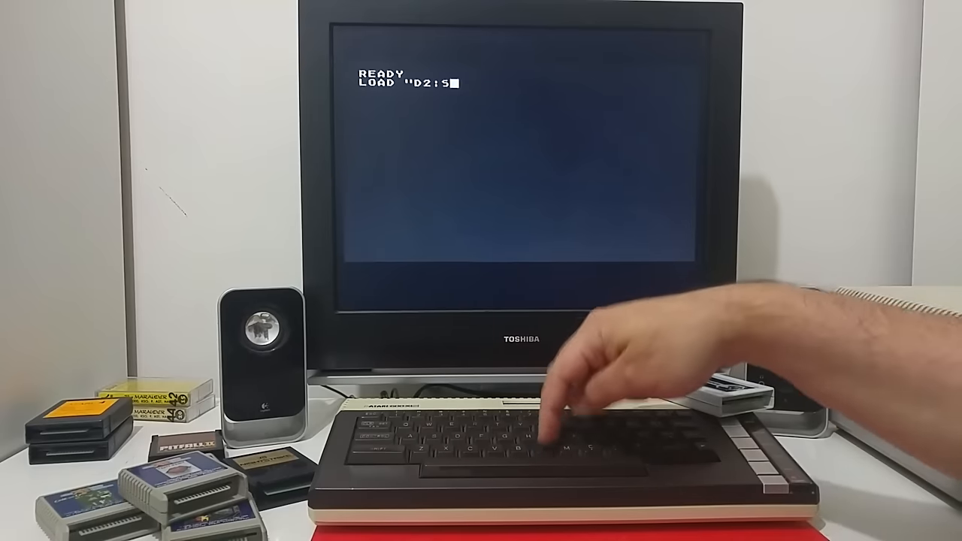
type("NOWFL.")
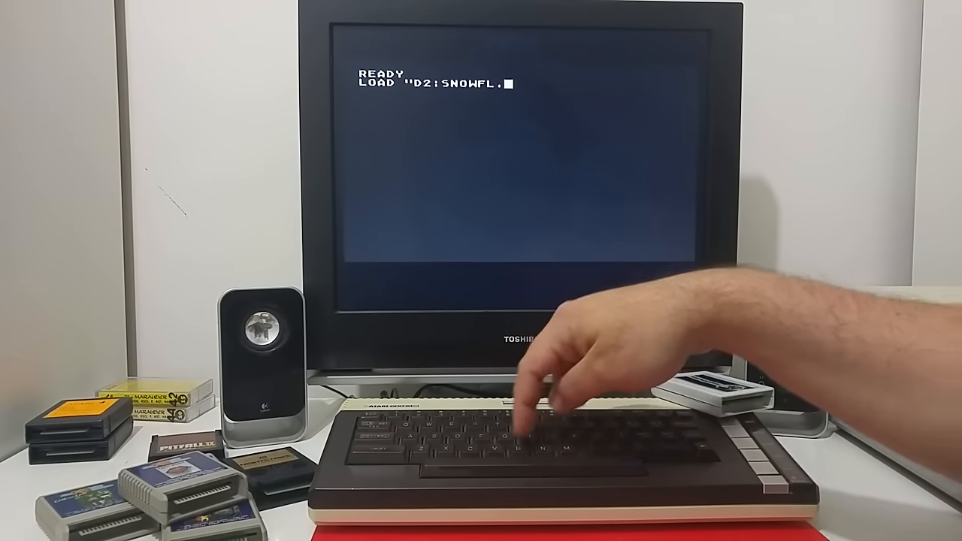
type("BAS")
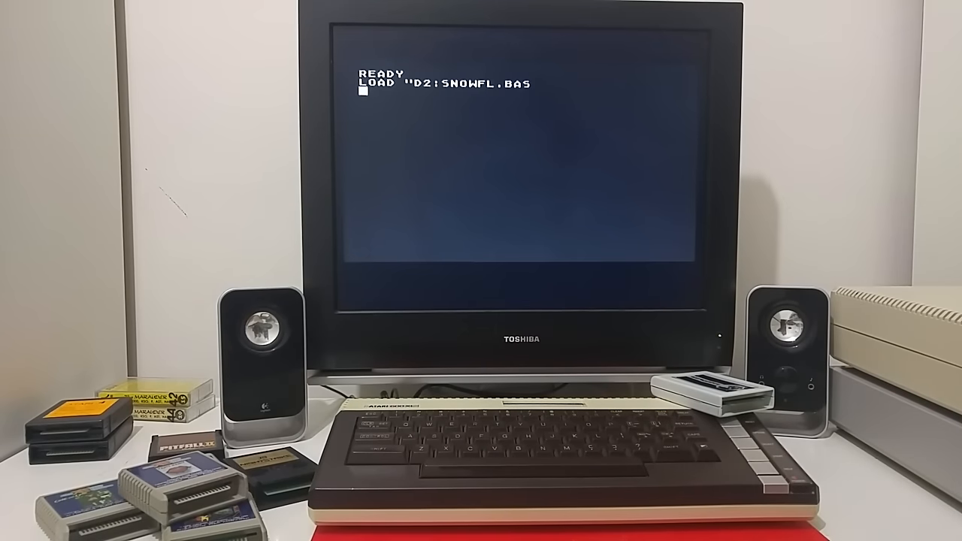
type("LIS")
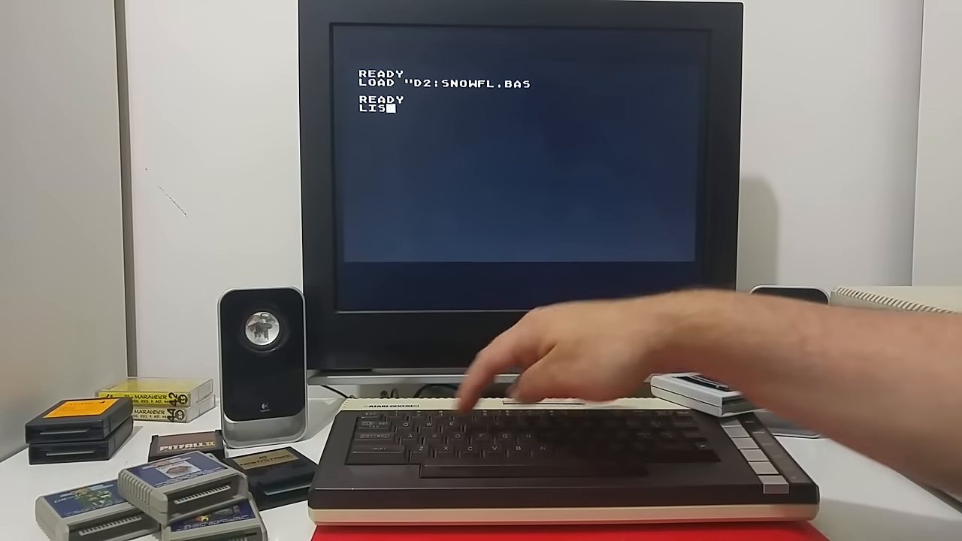
key("Return")
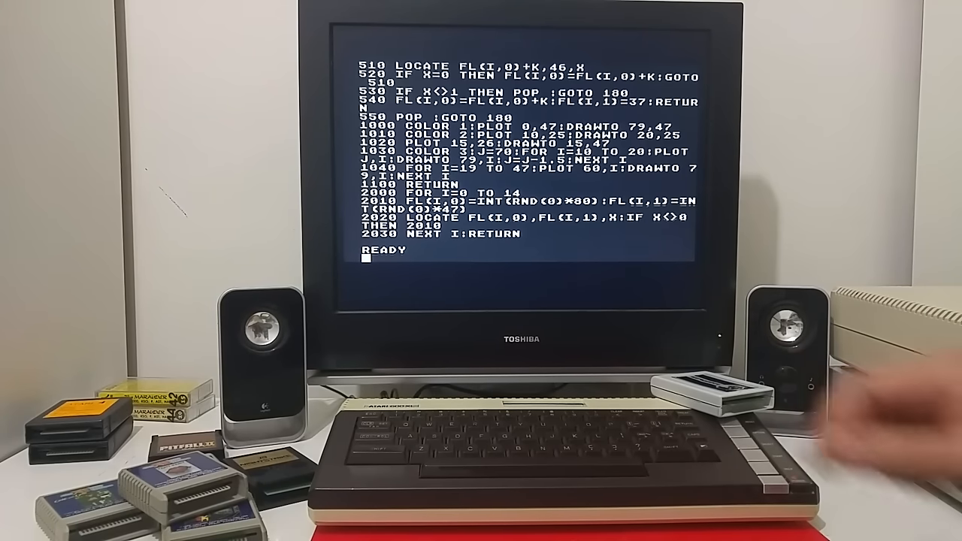
Run the snowflake program, then stop it at line 300.
type("RUN")
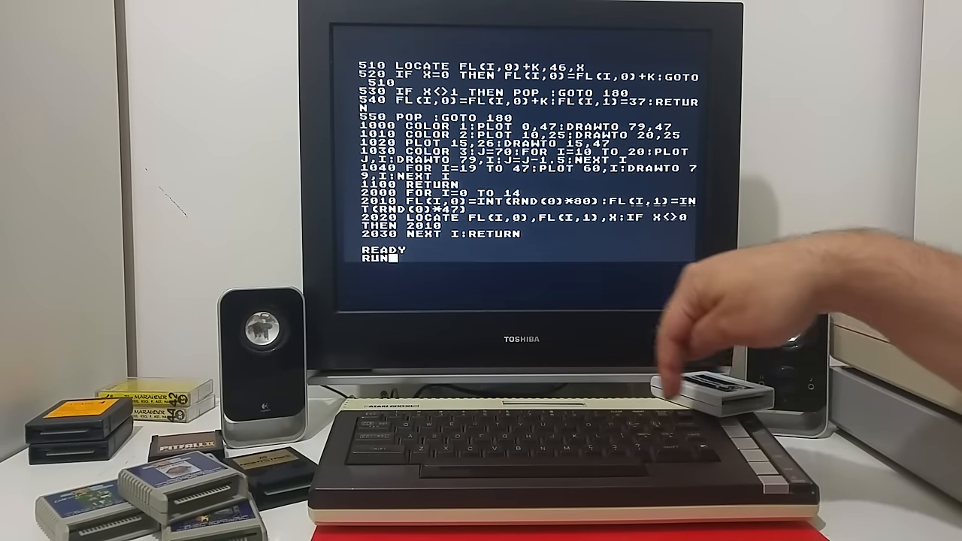
key("Return")
type("LO")
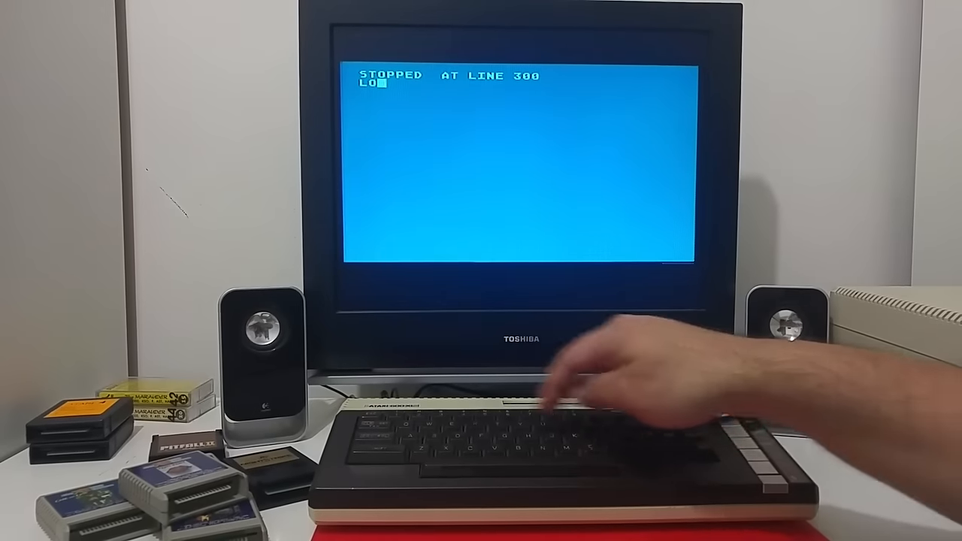
Load SPHERE.BAS from drive D2 and list the sphere program.
type("AD\"")
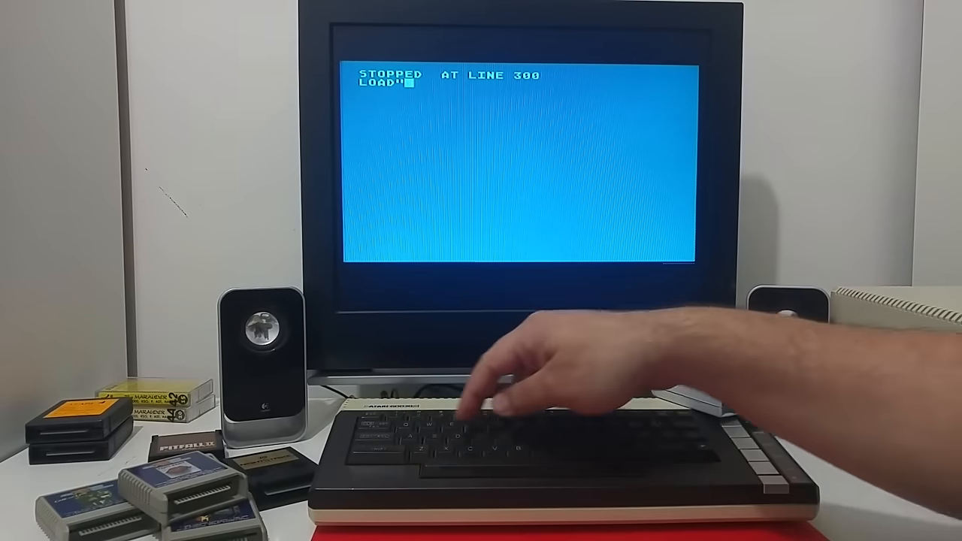
type("D2:S")
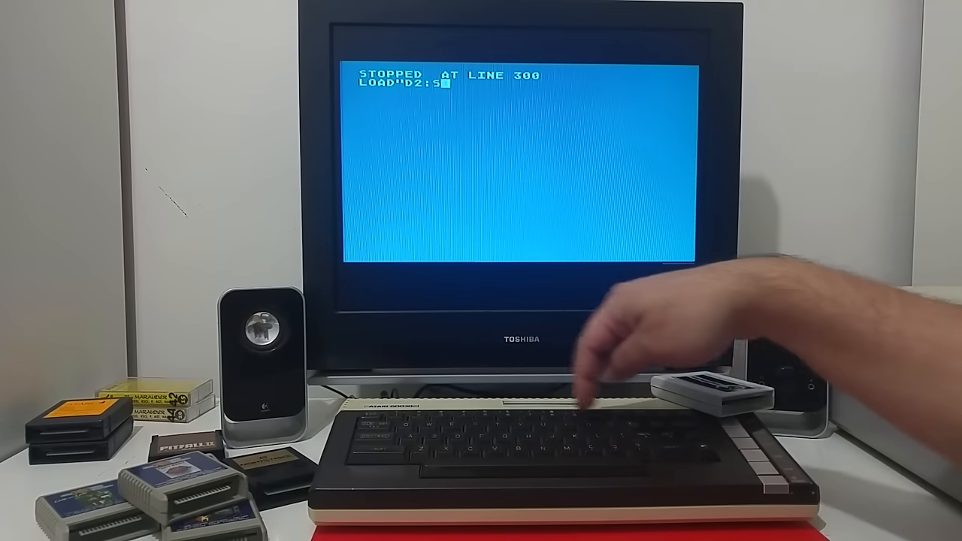
type("PHERE")
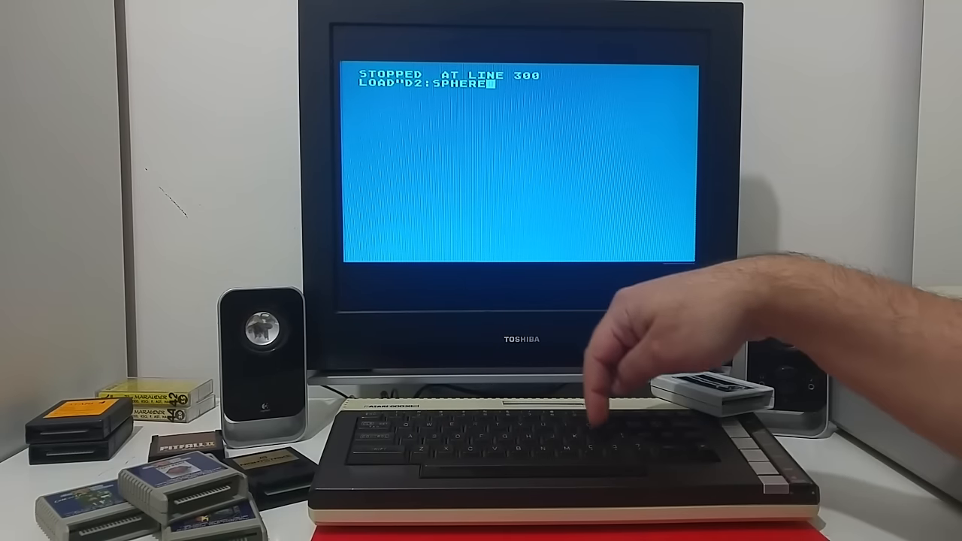
type(".BAS")
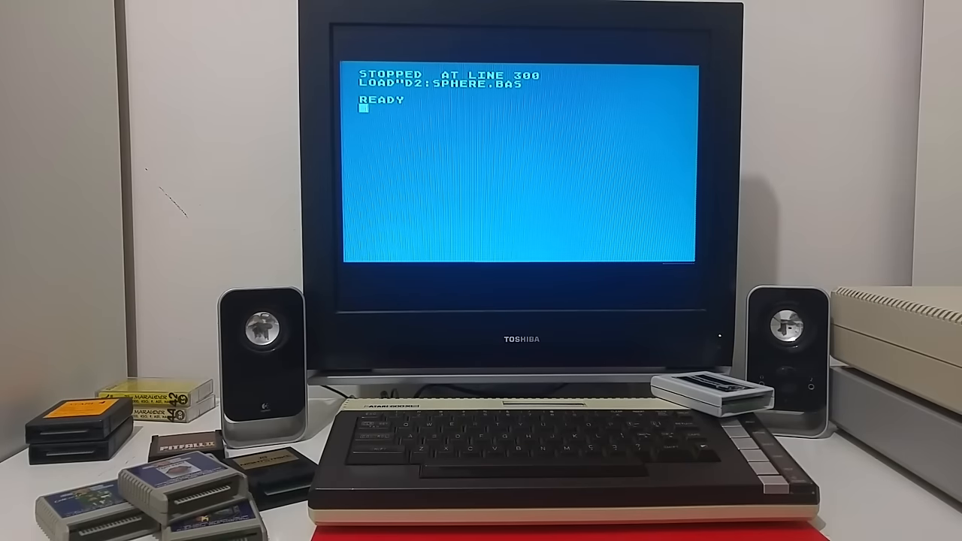
type("LIS")
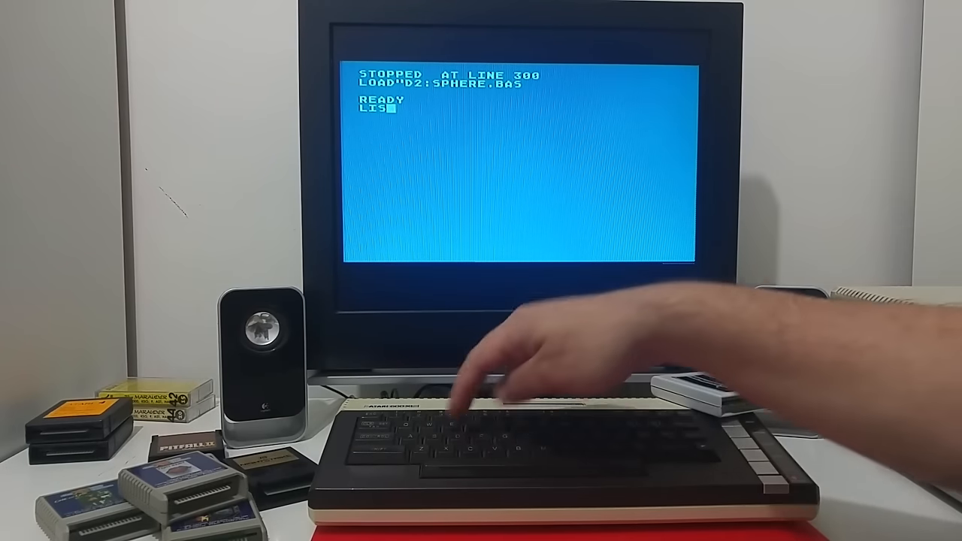
key("enter")
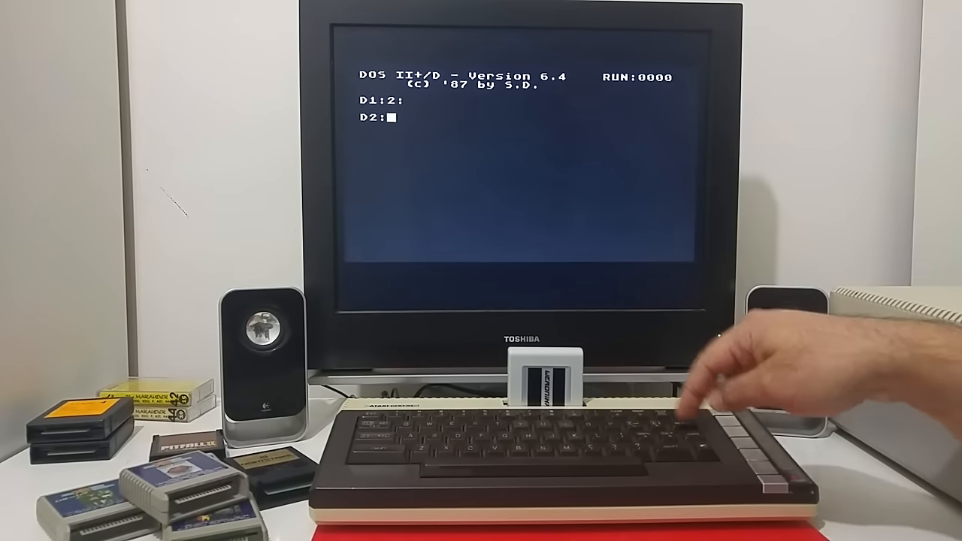
Launch Veronica BASIC with VBAS from the D2: prompt to reach its Ready prompt.
type("VBAS")
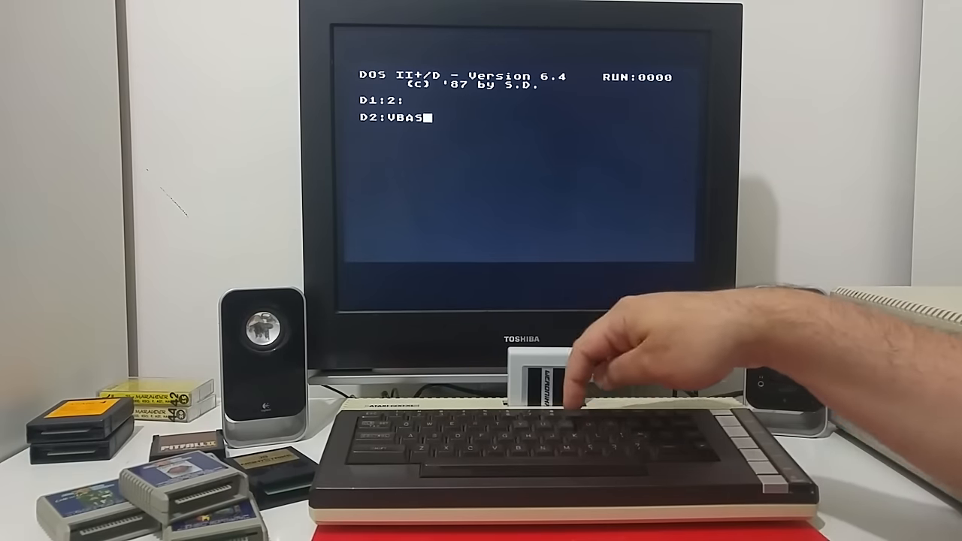
key("return")
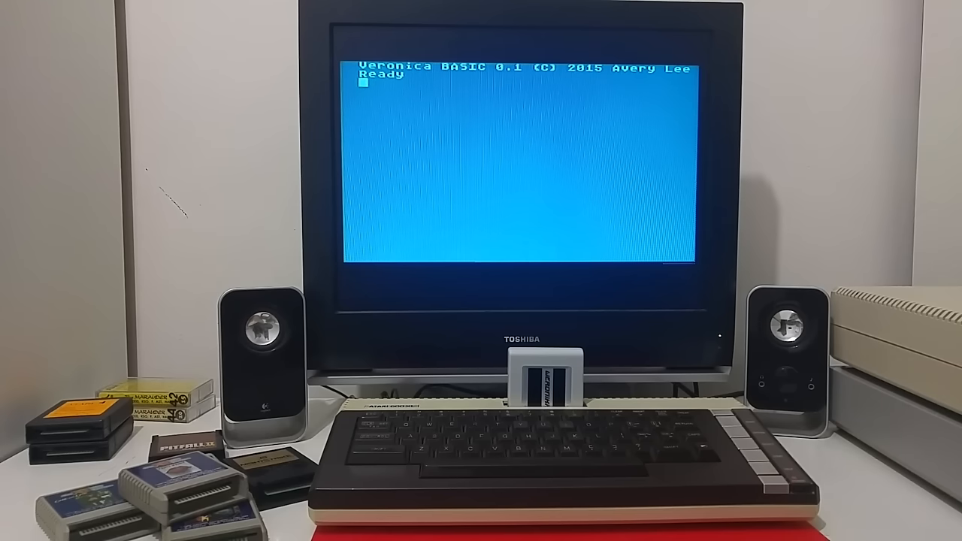
Load SPHERE.BAS from drive D2 in Veronica BASIC and list its code.
type("LO")
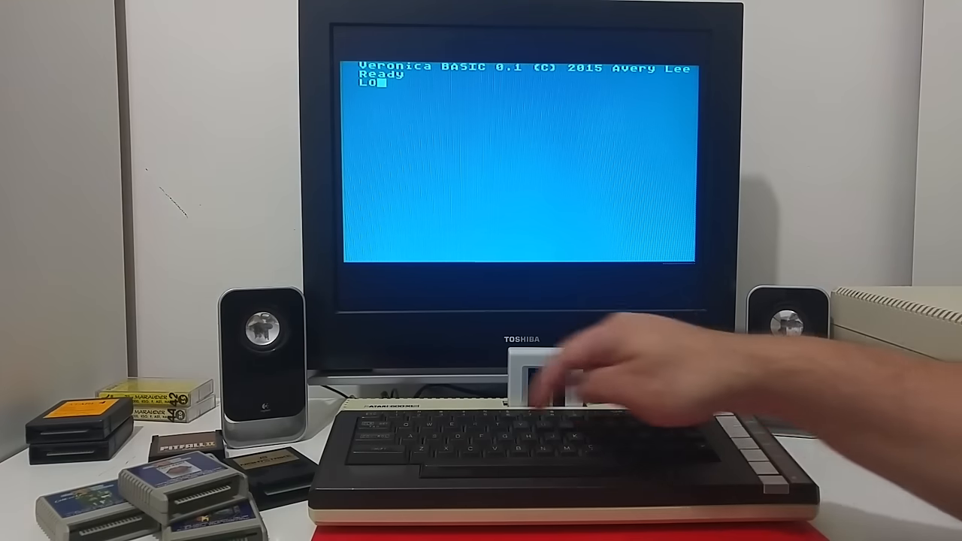
type("AD\"")
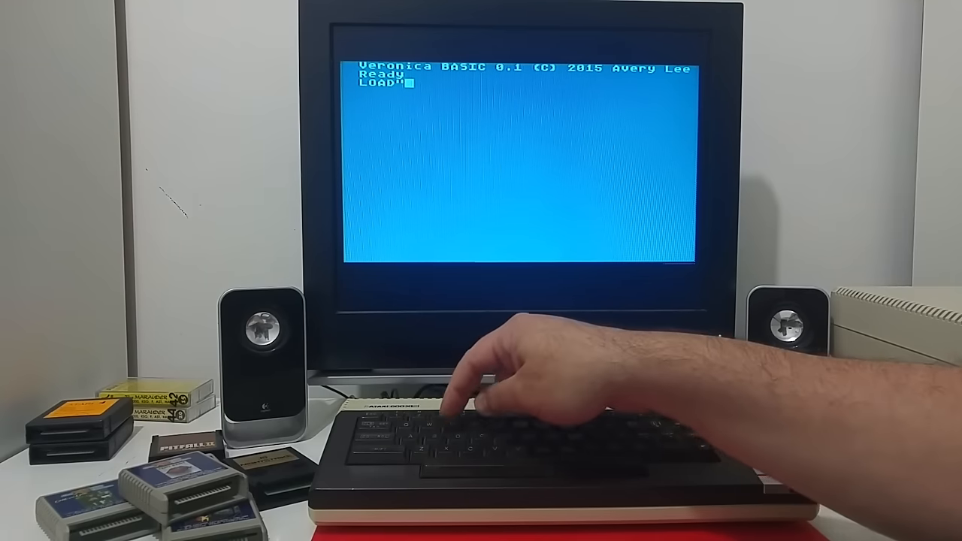
type("D")
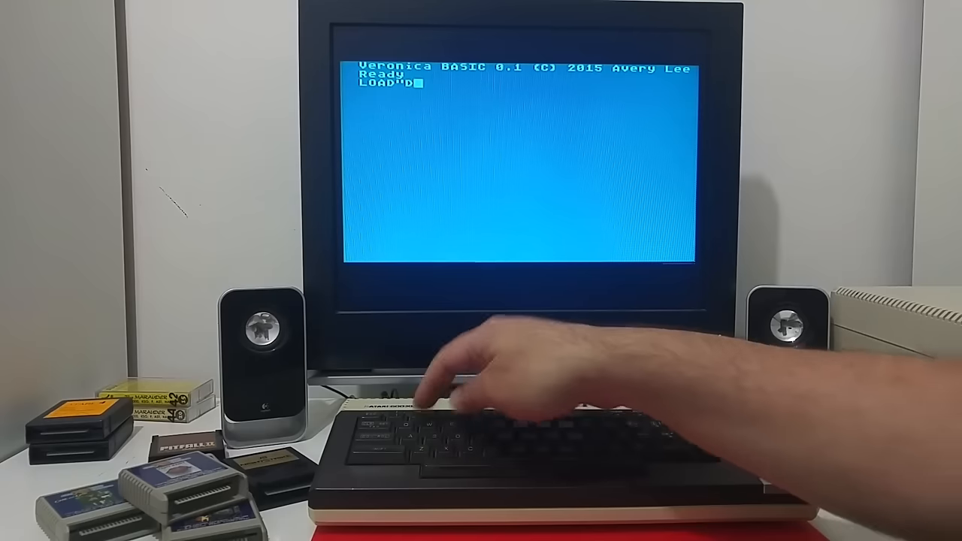
type("2:S")
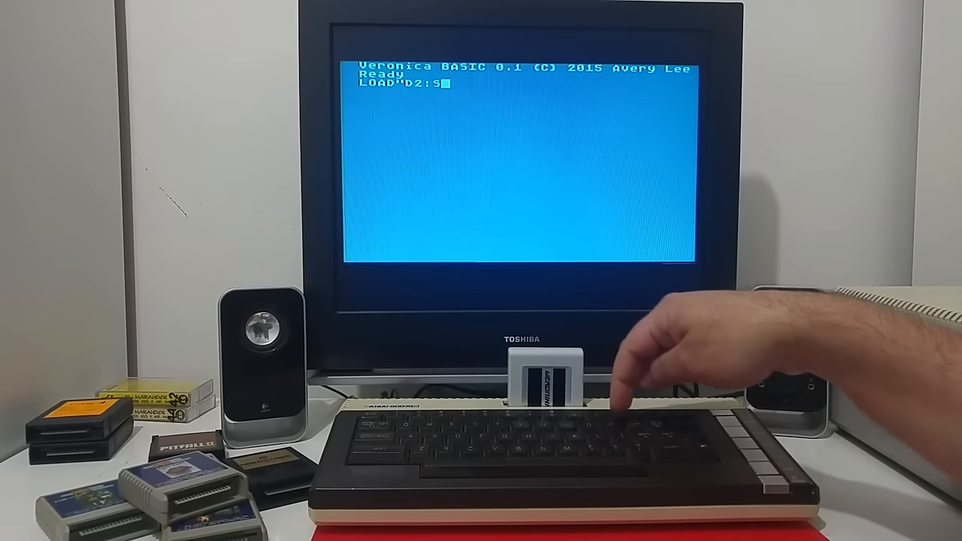
type("PHERE")
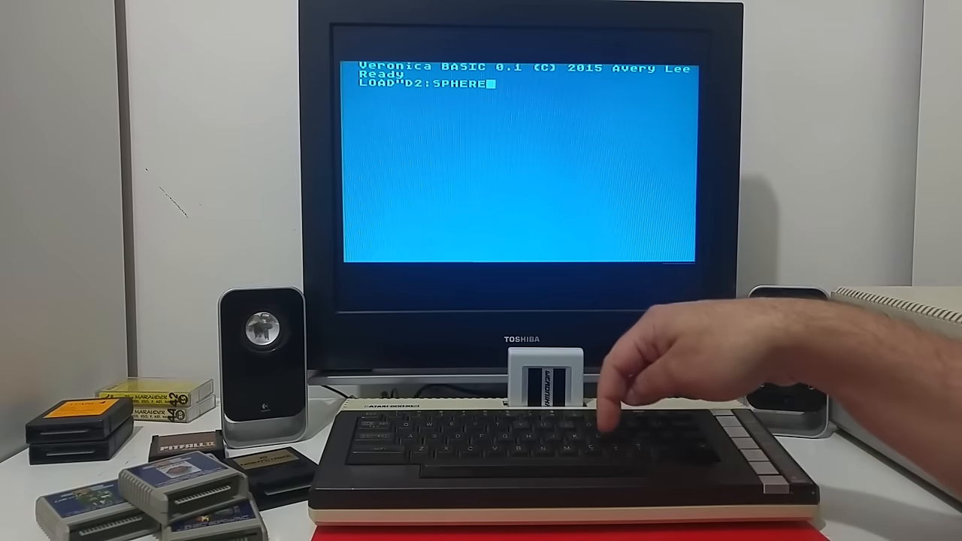
type(".BAS")
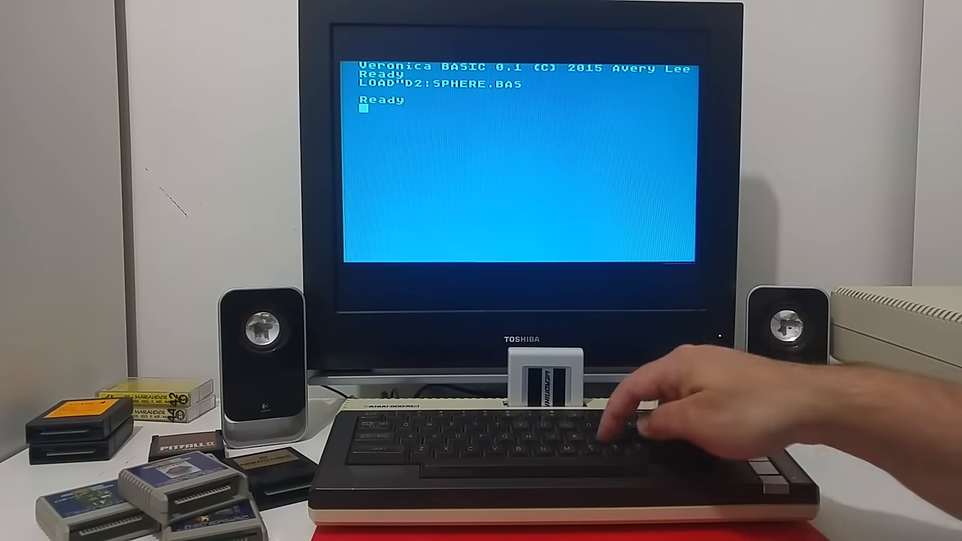
type("LIST")
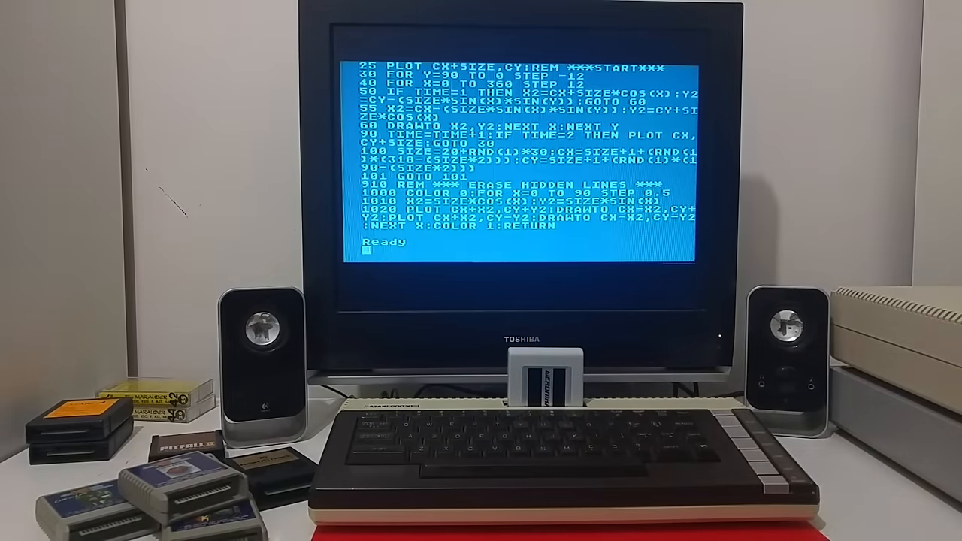
Run SPHERE.BAS so Veronica BASIC draws the sphere outline after the stop at line 101.
type("RUN")
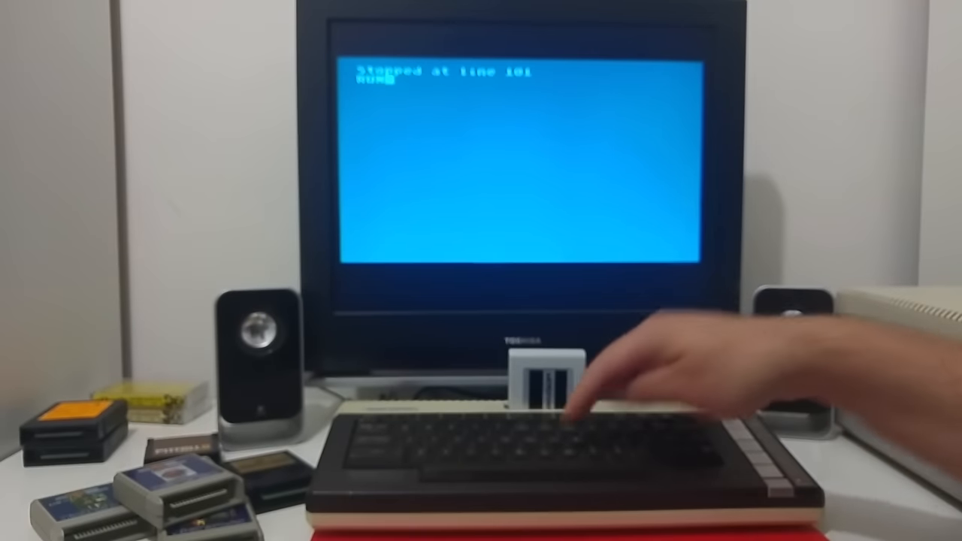
key("enter")
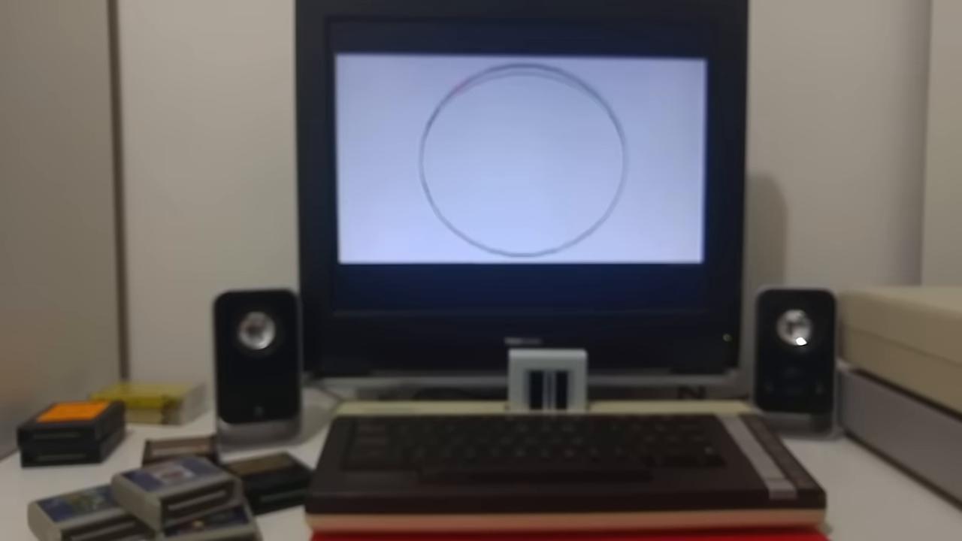